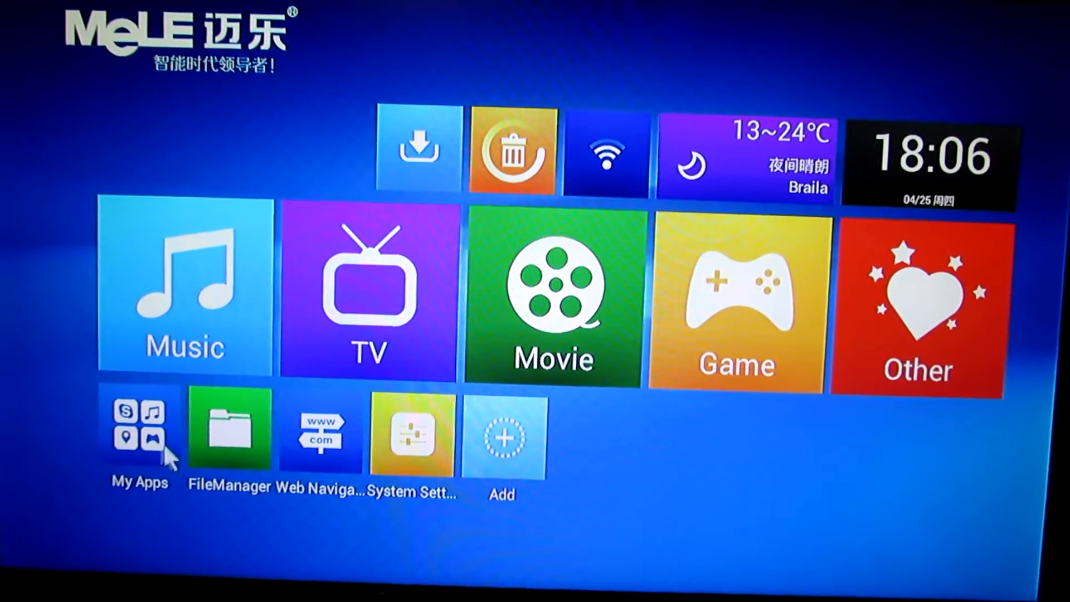
Step: Go from the MeLE home screen into Advanced Settings on the System section
left_click(139, 430)
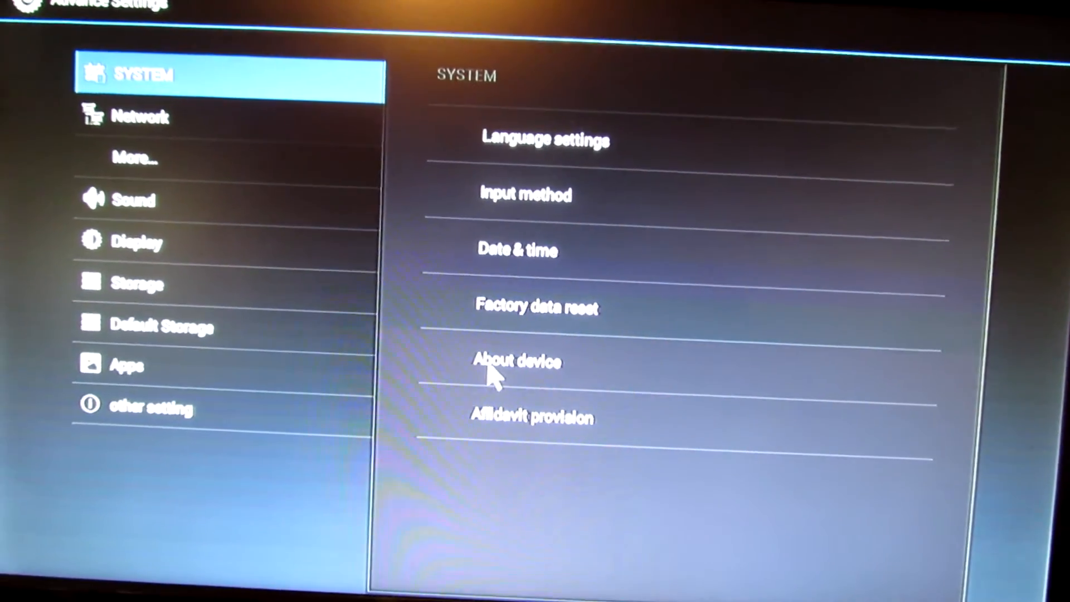
Step: View About device, then the Apps section listing Adobe Flash Player 11.1 (12.87MB)
left_click(516, 361)
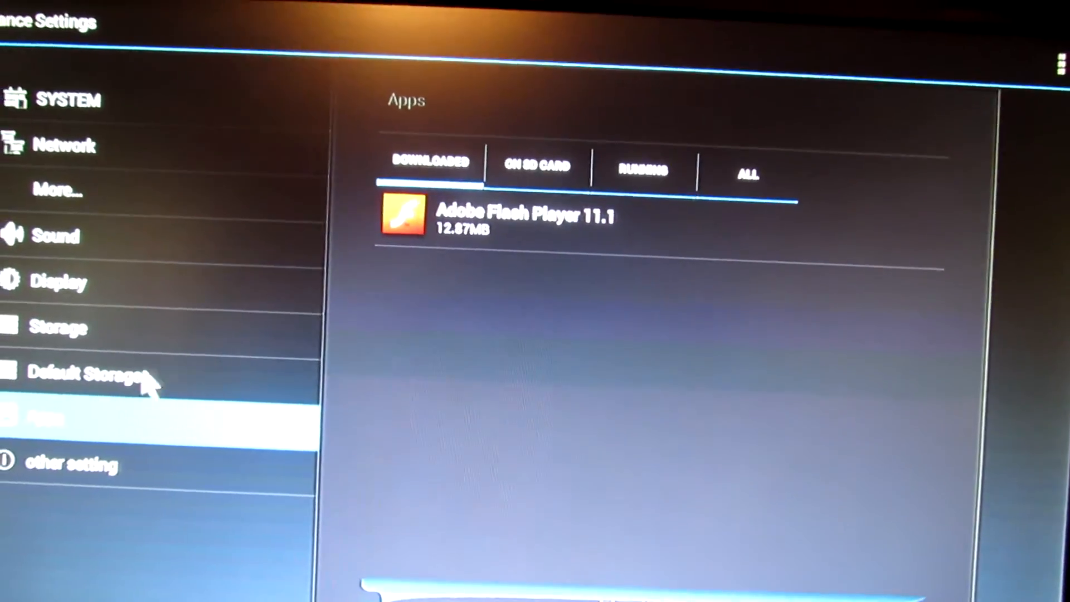
Step: Back out of Advanced Settings to the MeLE launcher home screen
left_click(89, 376)
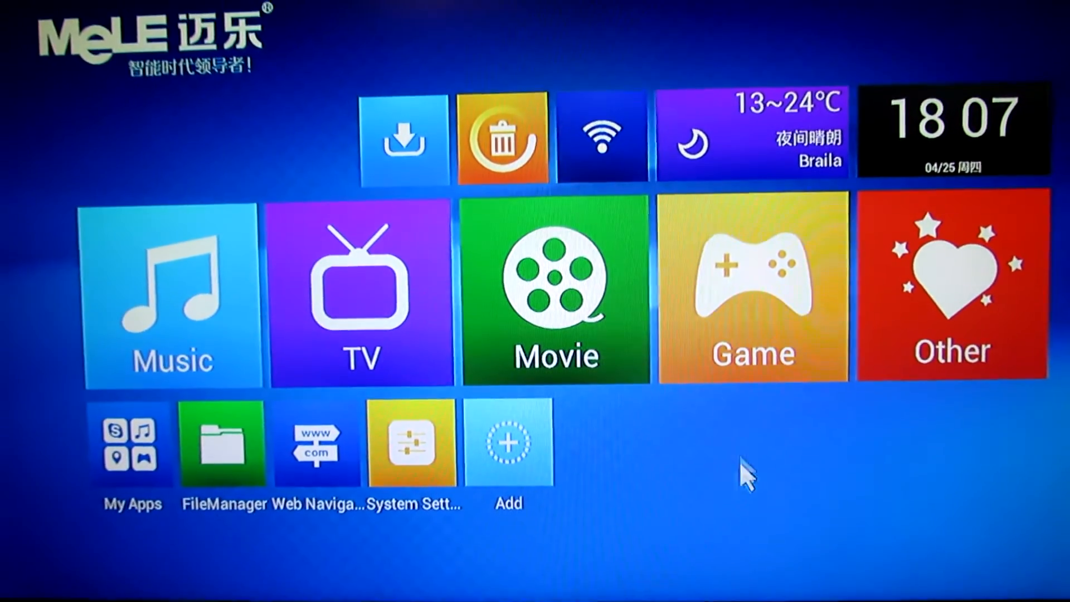
left_click(171, 293)
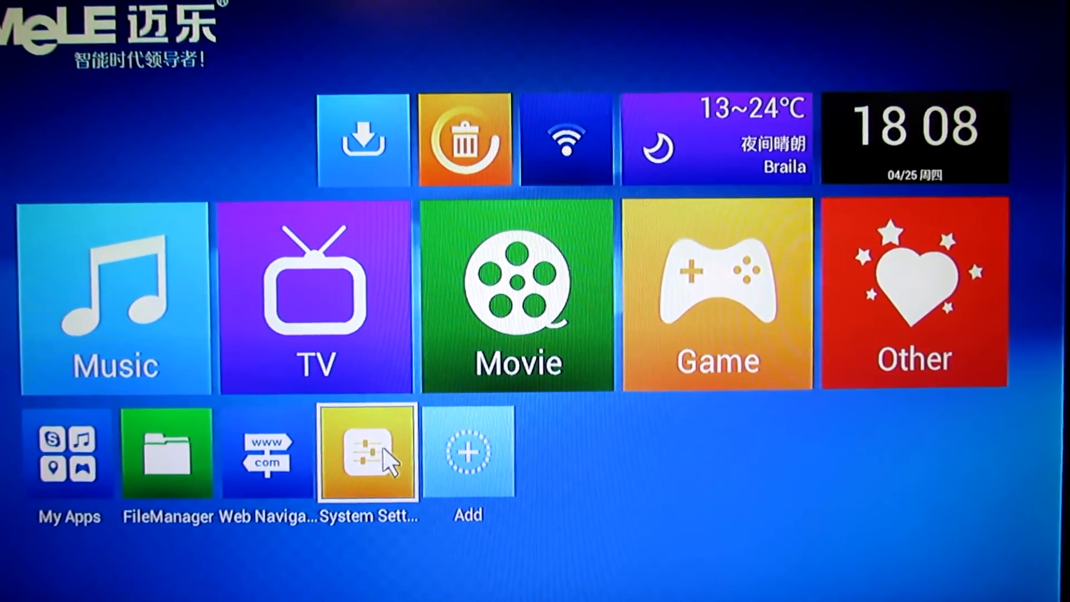
Step: Go through System Settings' Network, Display, Sound (80%, HDMI output) and Others tabs
left_click(368, 454)
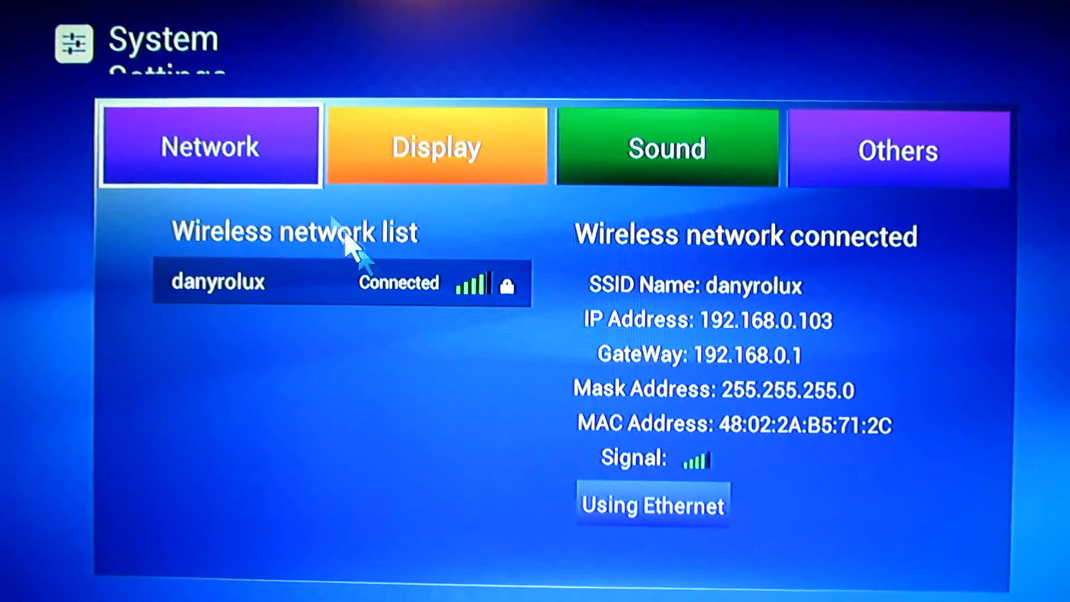
left_click(435, 145)
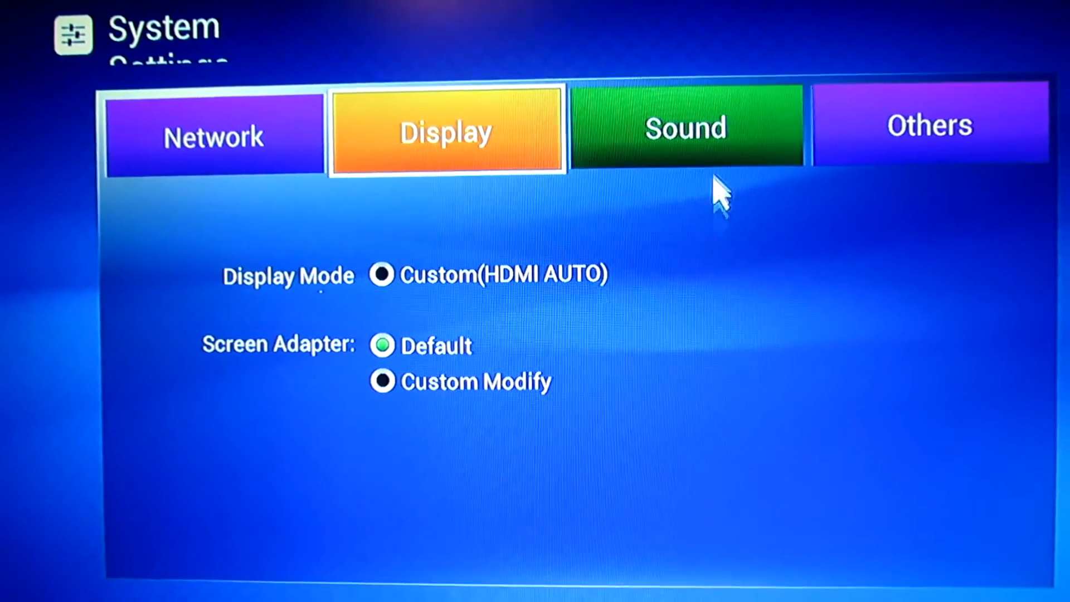
left_click(684, 130)
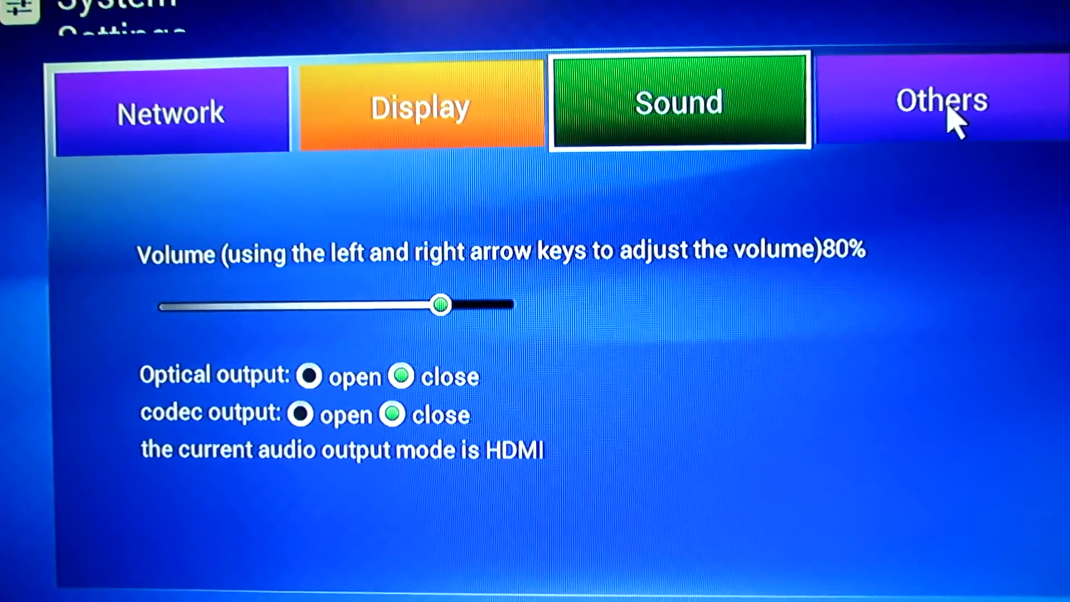
left_click(941, 102)
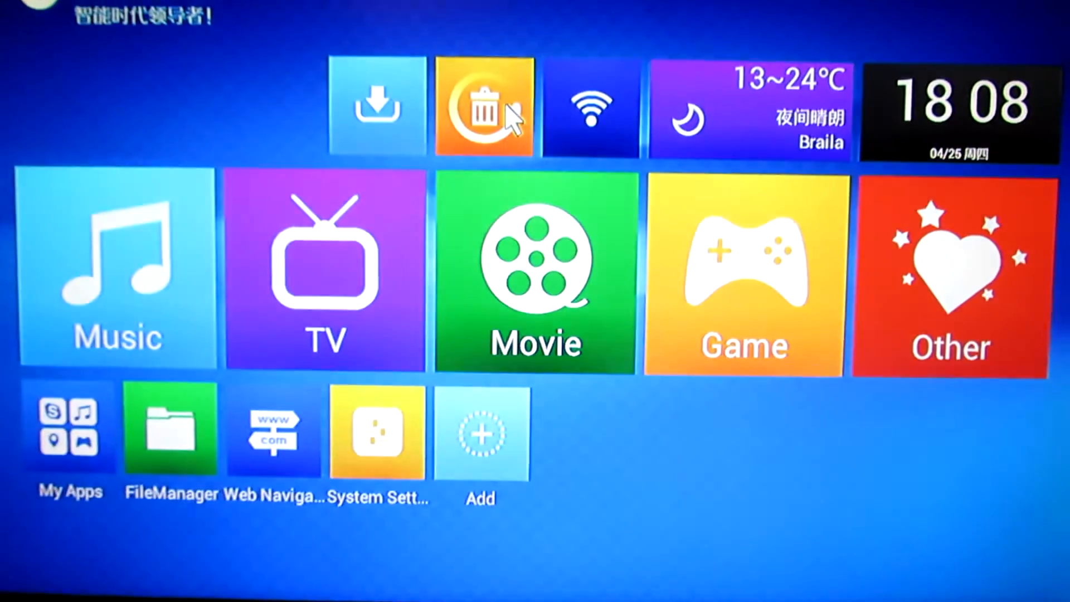
Step: Leave System Settings and return to the launcher home screen
left_click(485, 108)
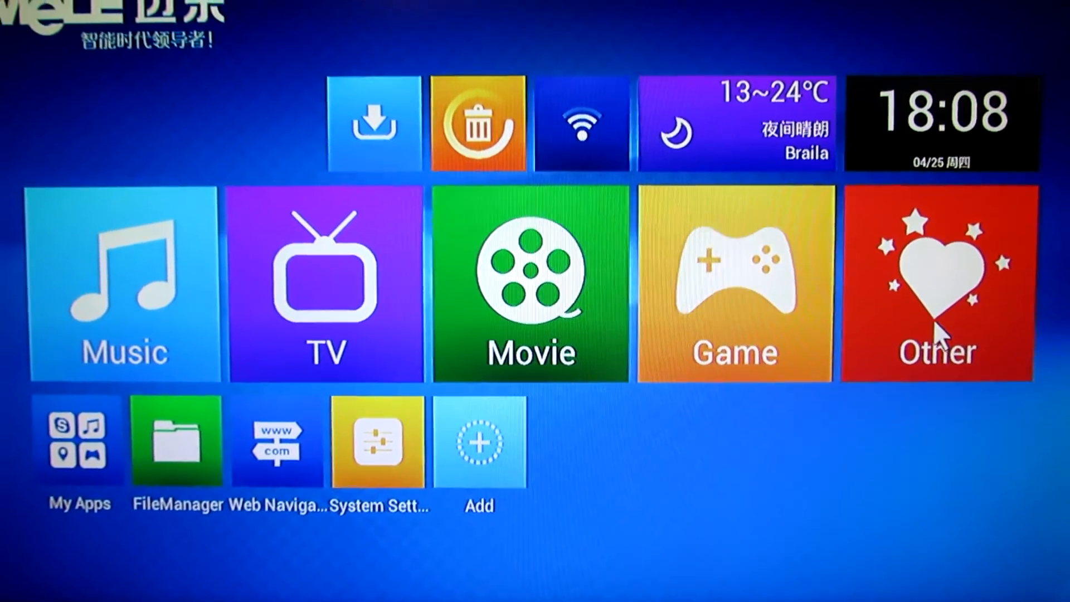
Step: Enter the red Other category listing ES File Explorer, Browser, Update and Sogou input
left_click(937, 283)
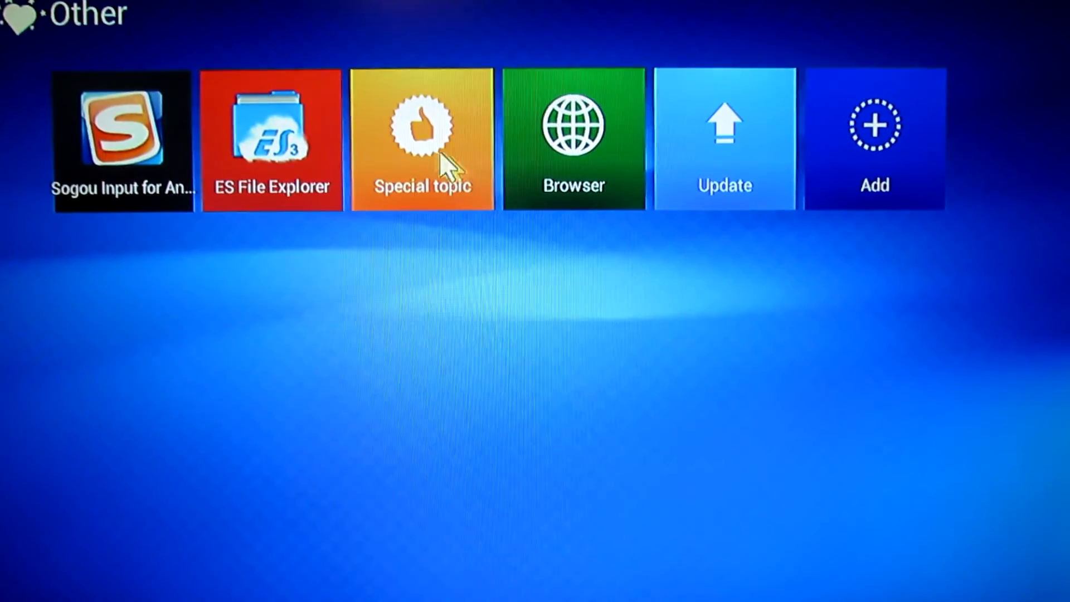